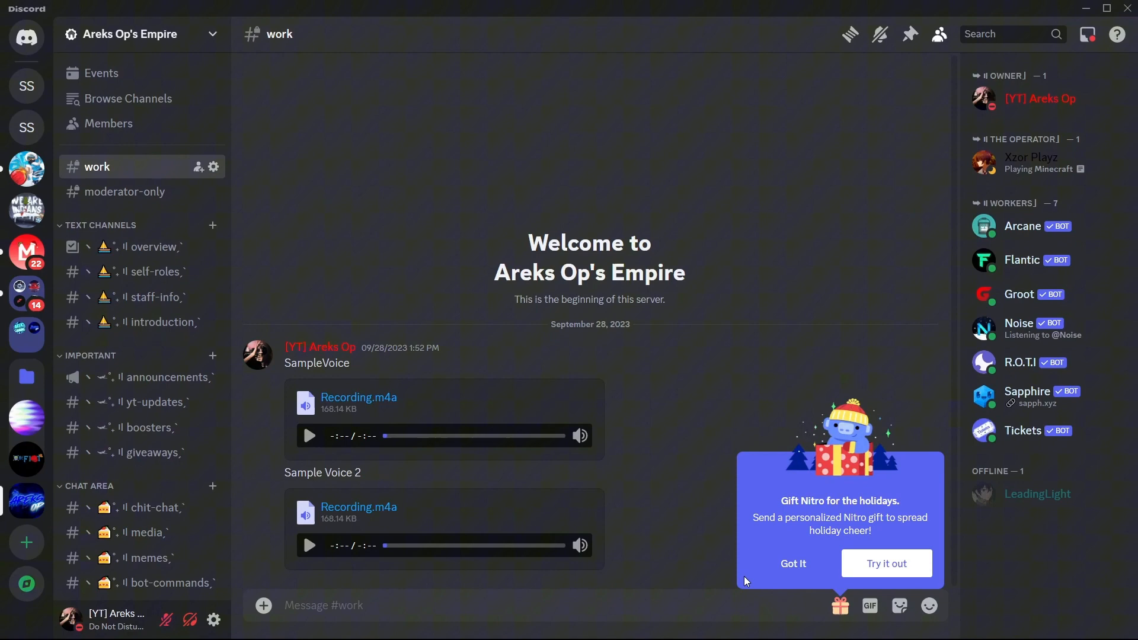
{"action": "mouse_move", "coordinate": [804, 563]}
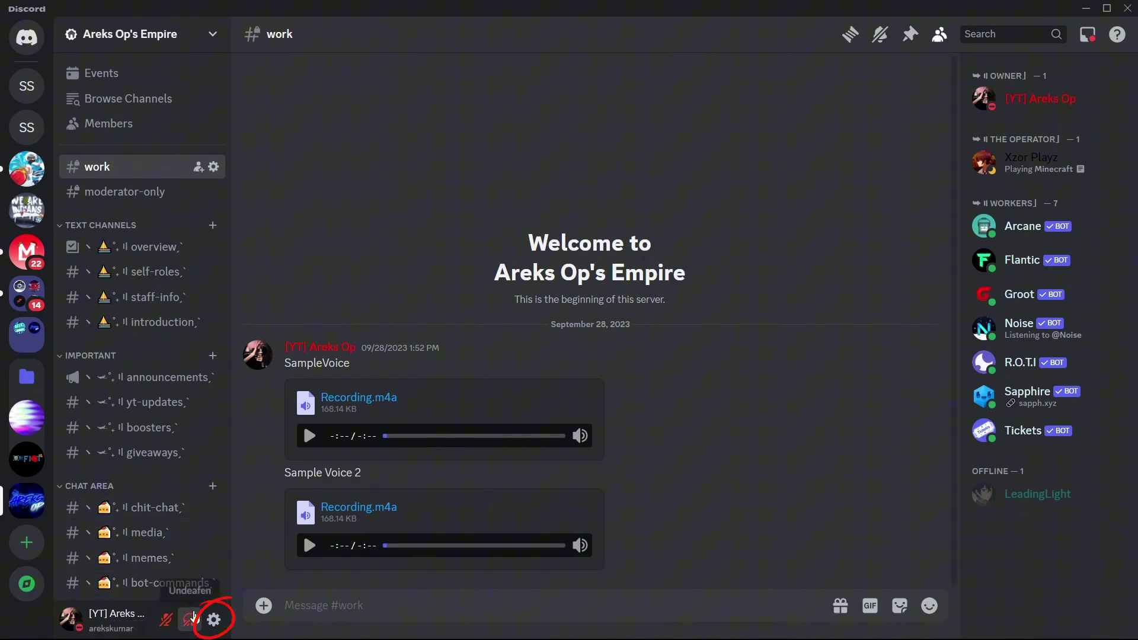
- Open User Settings, go to Connections, and expand the full Add Connection service list
{"action": "left_click", "coordinate": [219, 619]}
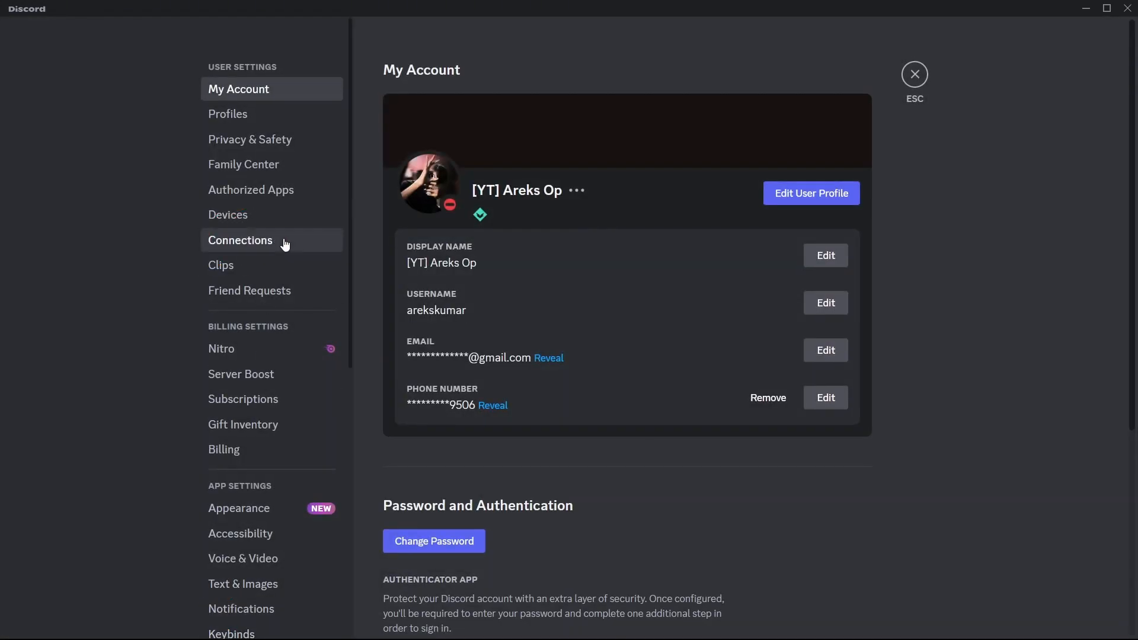
{"action": "left_click", "coordinate": [240, 240]}
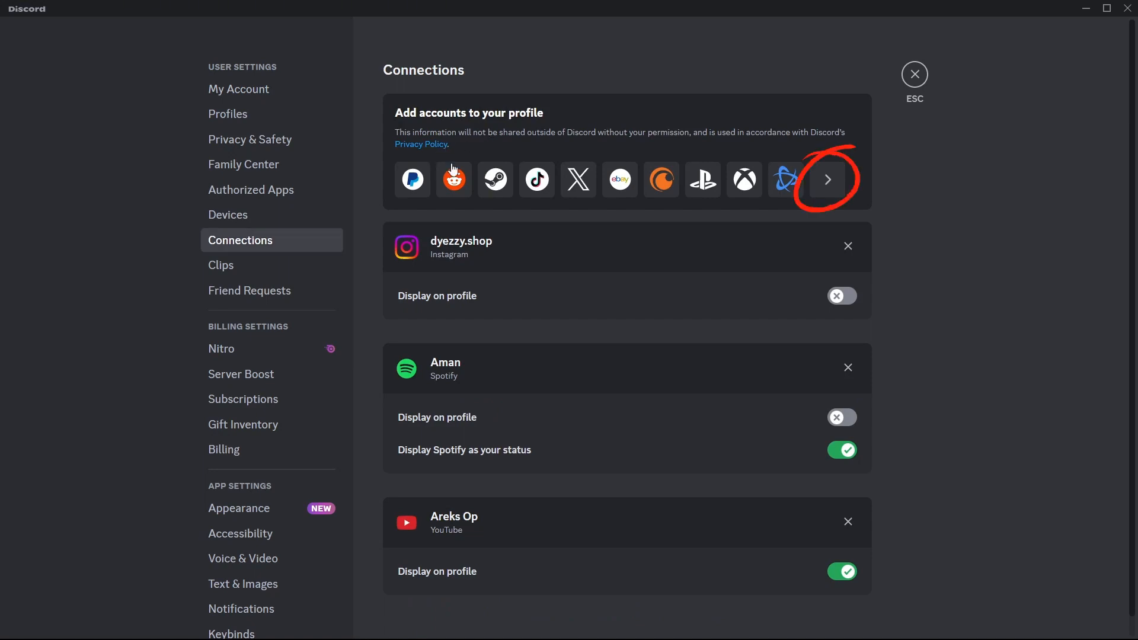
{"action": "mouse_move", "coordinate": [680, 187]}
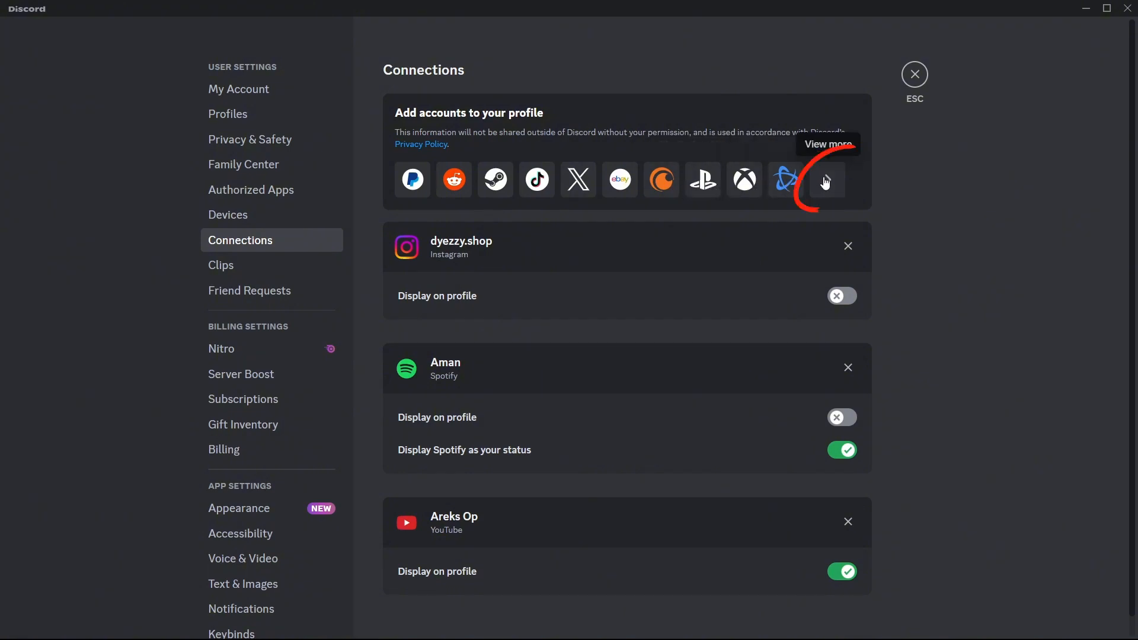
{"action": "left_click", "coordinate": [826, 181]}
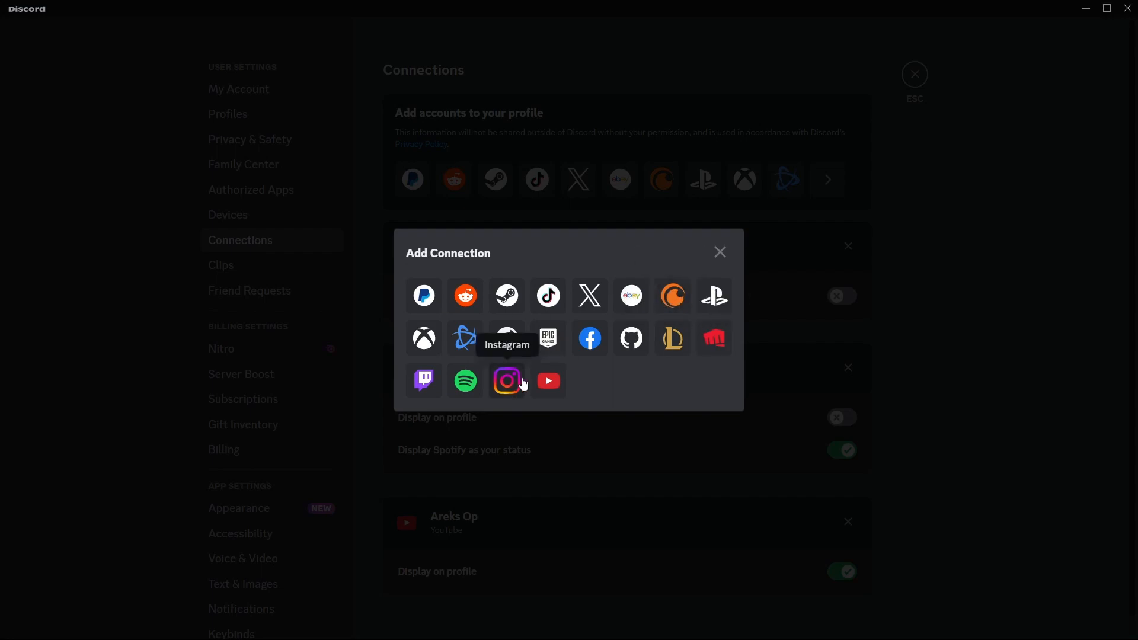
{"action": "mouse_move", "coordinate": [631, 338]}
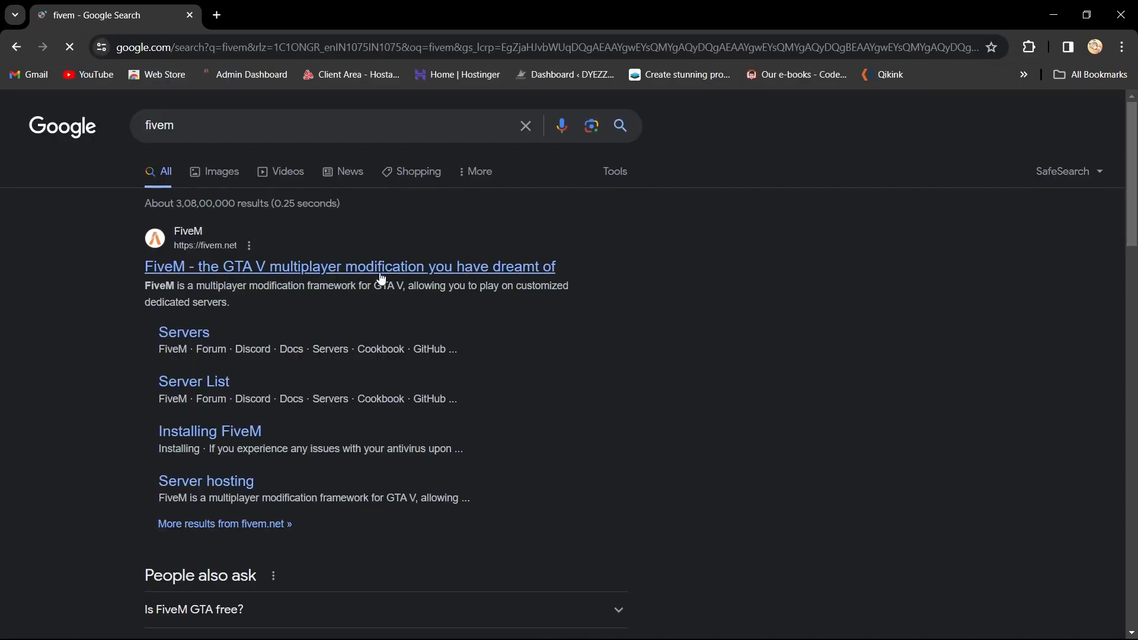
- Review the Google search results for 'fivem' and return to Discord's connection list
{"action": "left_click", "coordinate": [378, 266]}
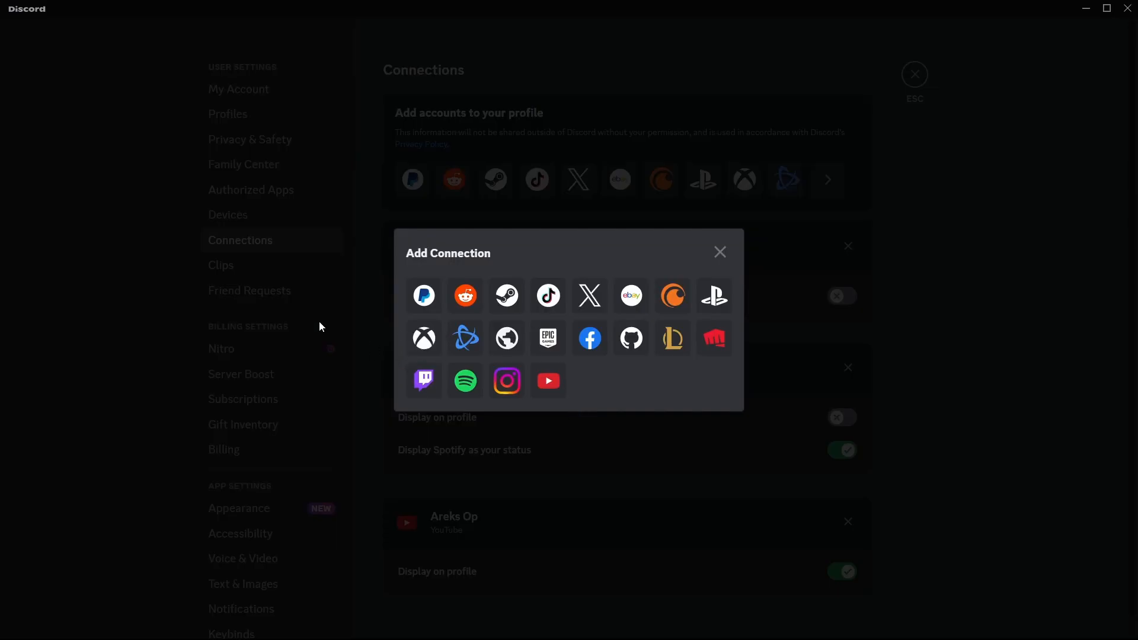
- Close the Add Connection dialog and view the Authorized Apps page
{"action": "left_click", "coordinate": [719, 252]}
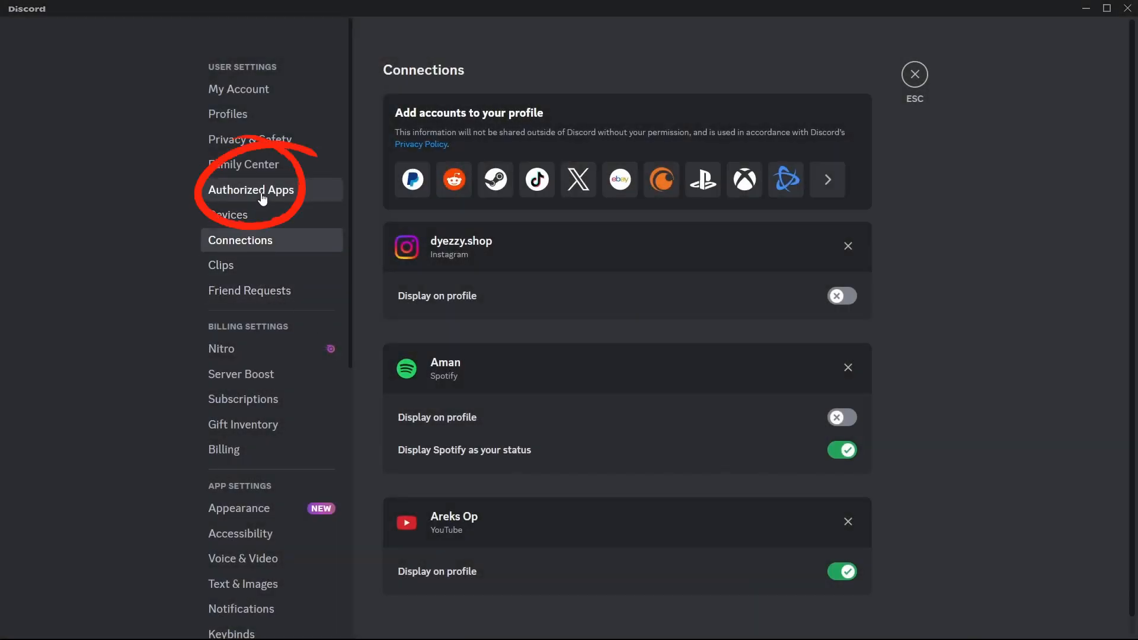
{"action": "left_click", "coordinate": [250, 189]}
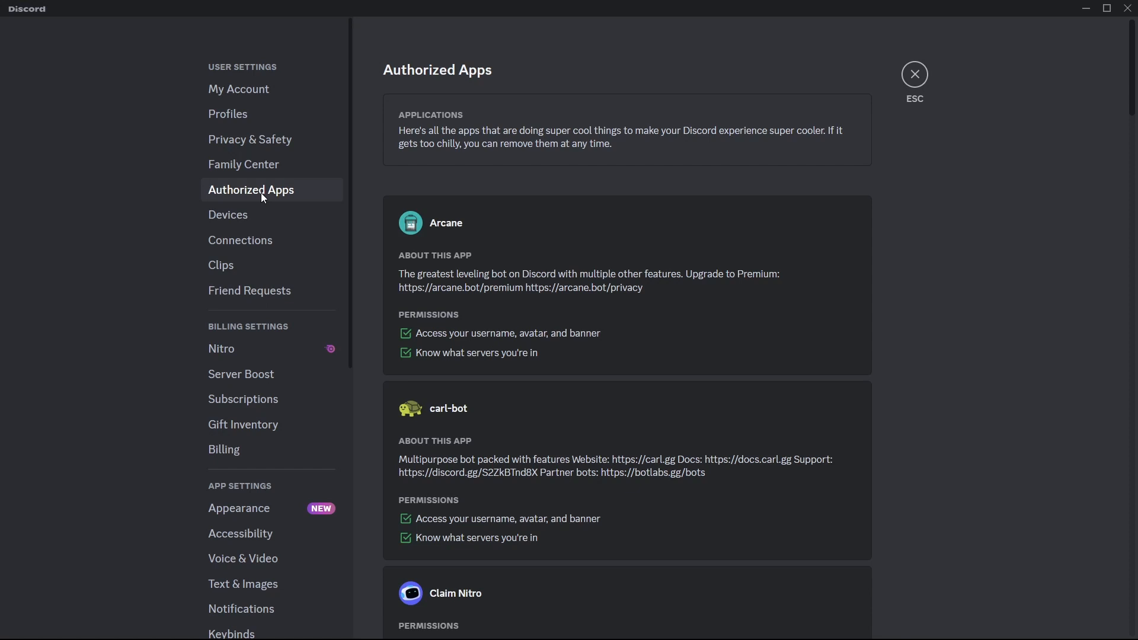
{"action": "mouse_move", "coordinate": [890, 265]}
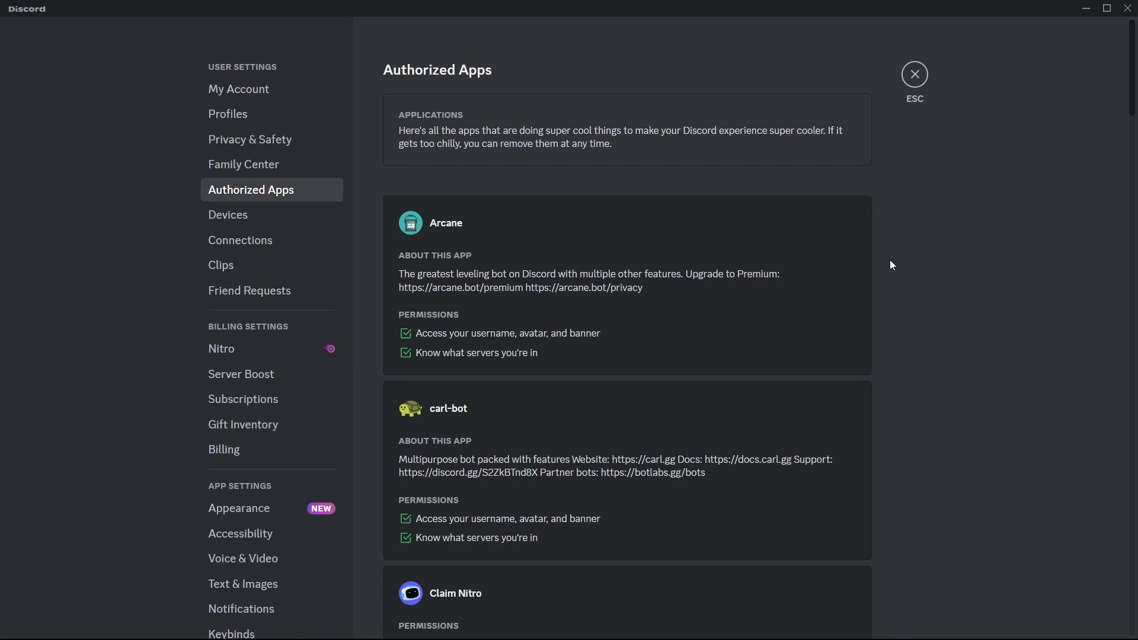